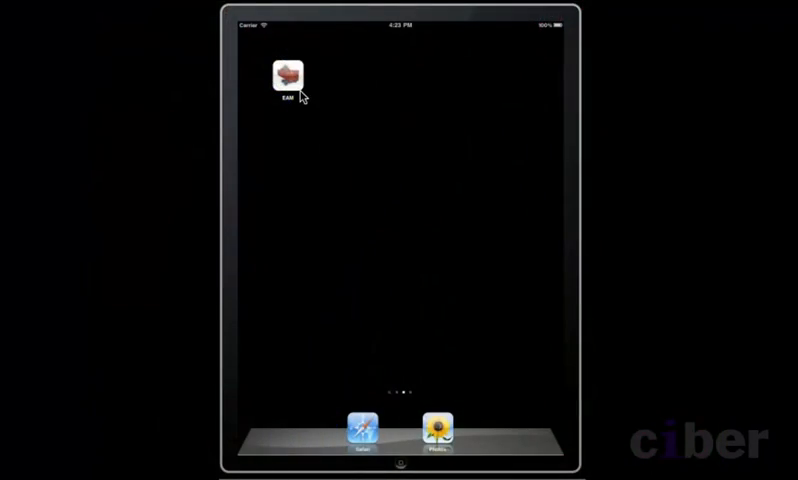
Launch the EAM app and choose work center E001FM - Facilities Management.
left_click(289, 76)
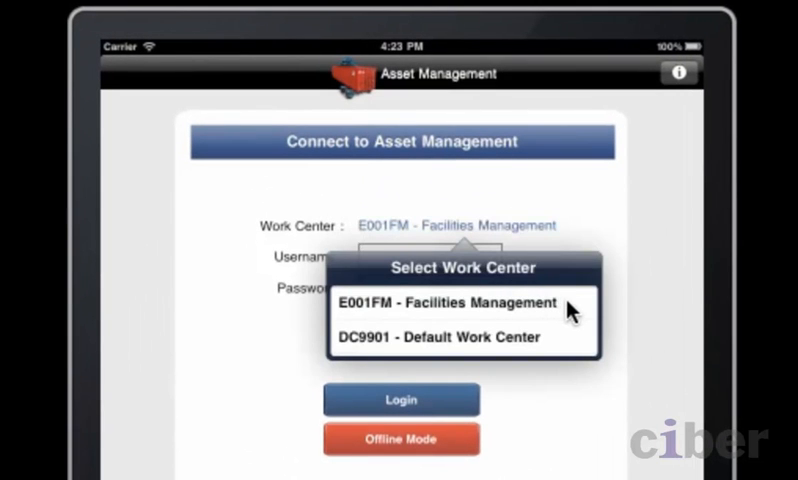
left_click(445, 302)
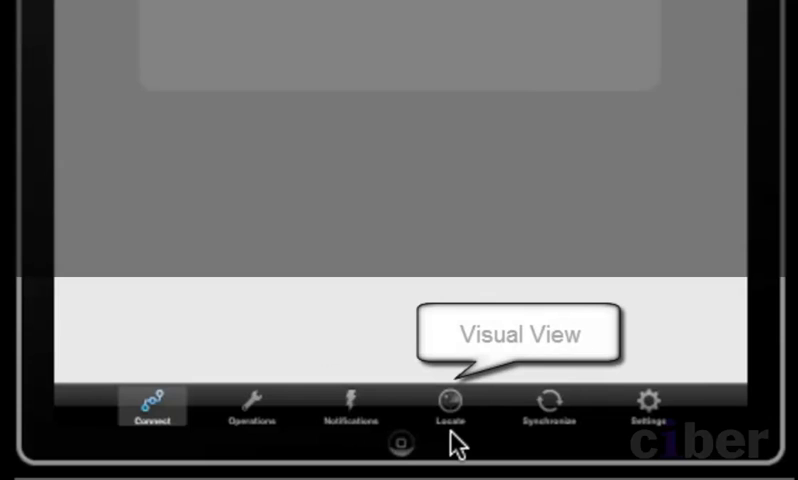
mouse_move(533, 449)
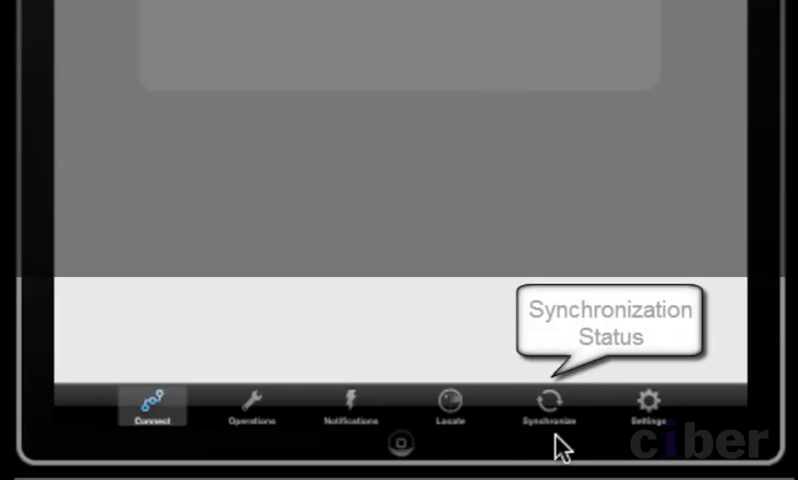
mouse_move(591, 451)
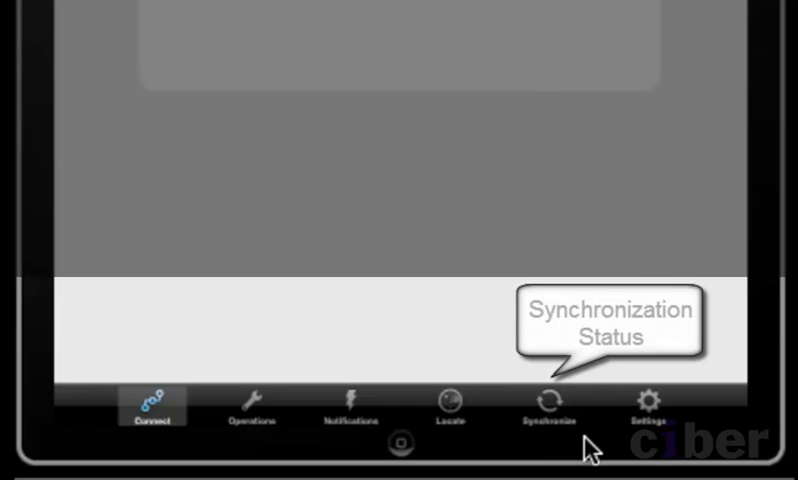
mouse_move(648, 410)
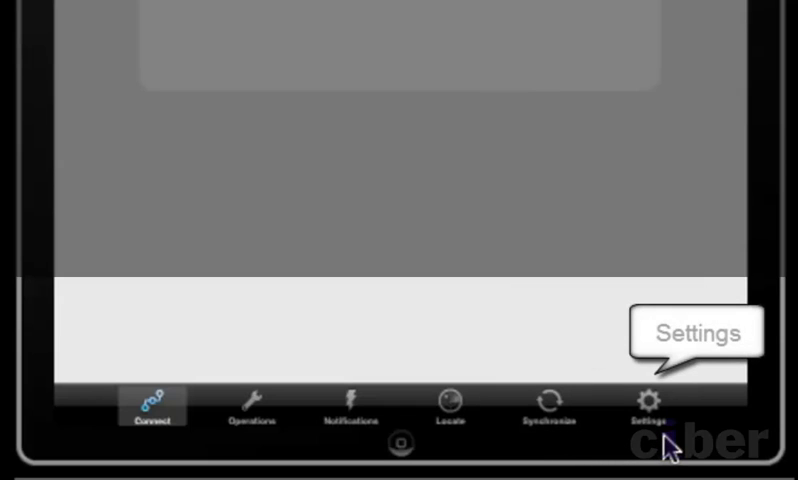
mouse_move(670, 380)
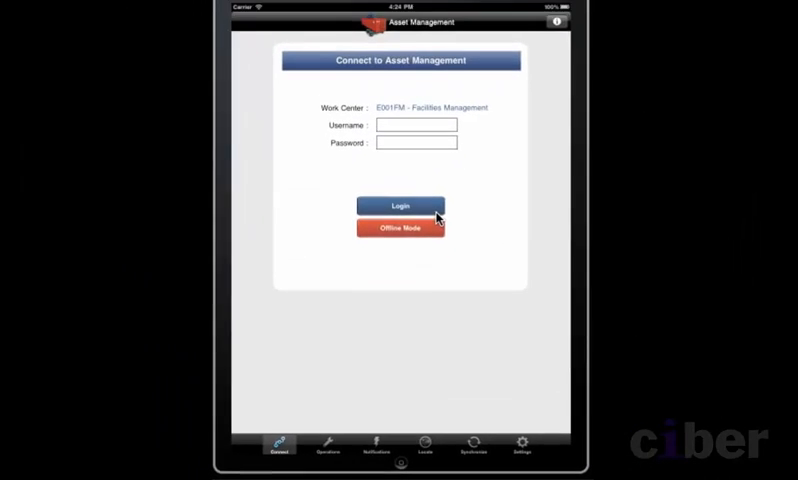
Log in and confirm the session under work center E001FM.
left_click(400, 205)
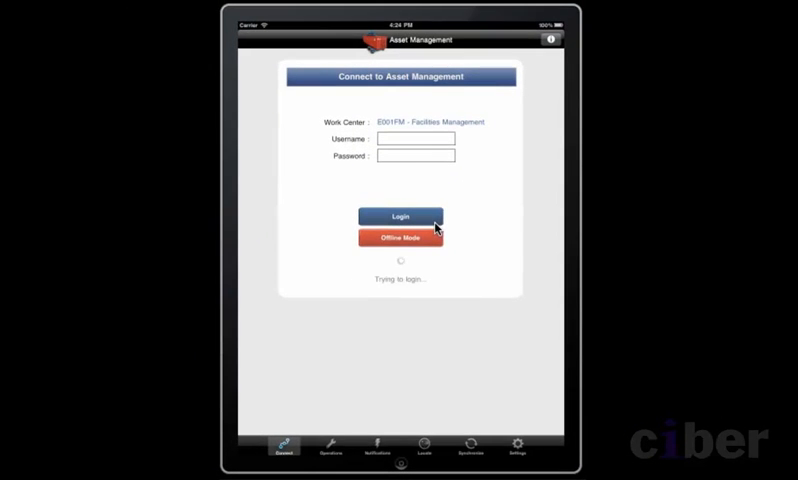
left_click(400, 217)
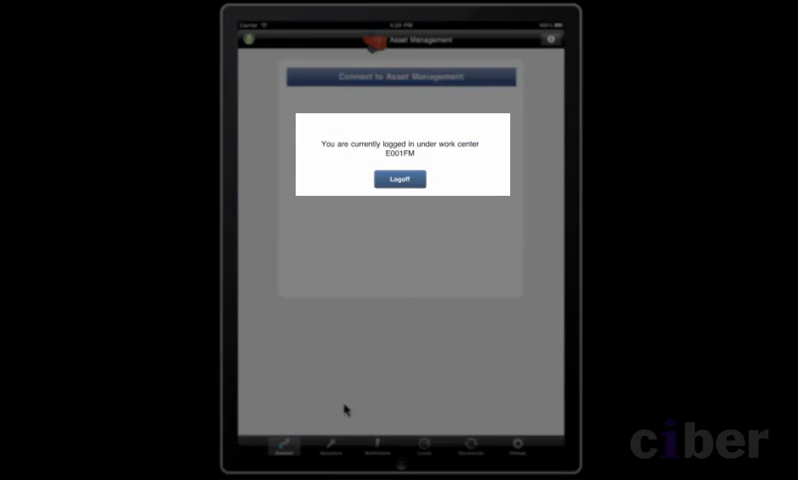
mouse_move(330, 462)
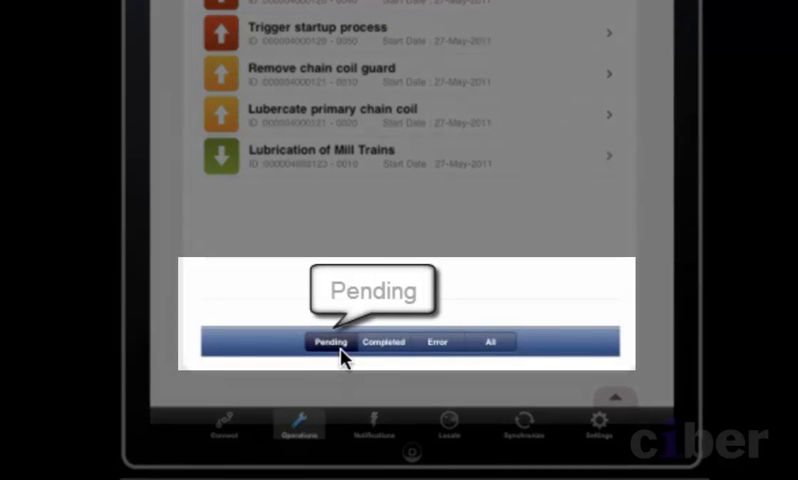
Show the Operations list with Pending filter and the priority colour legend.
left_click(384, 341)
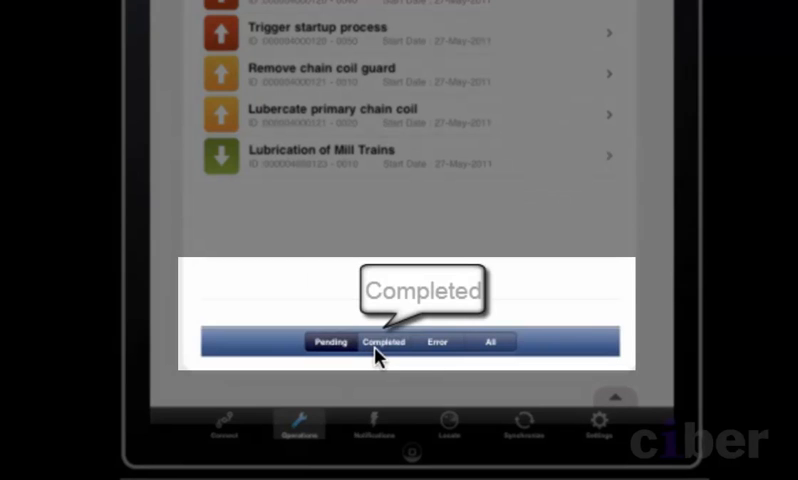
mouse_move(437, 342)
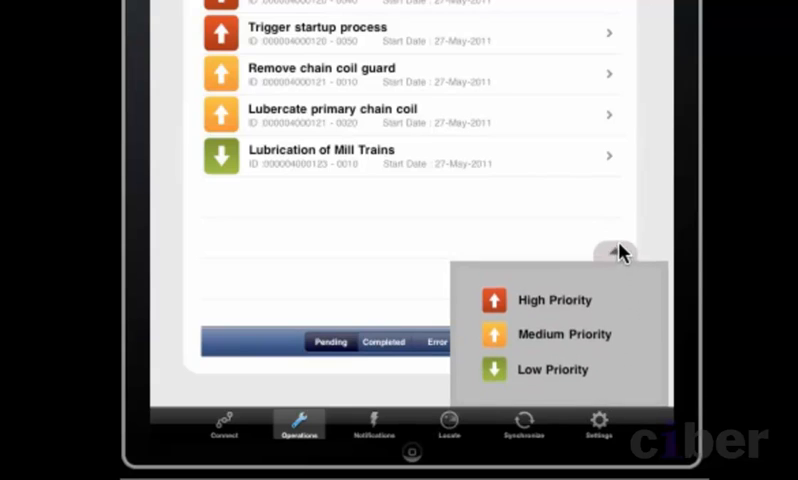
left_click(617, 252)
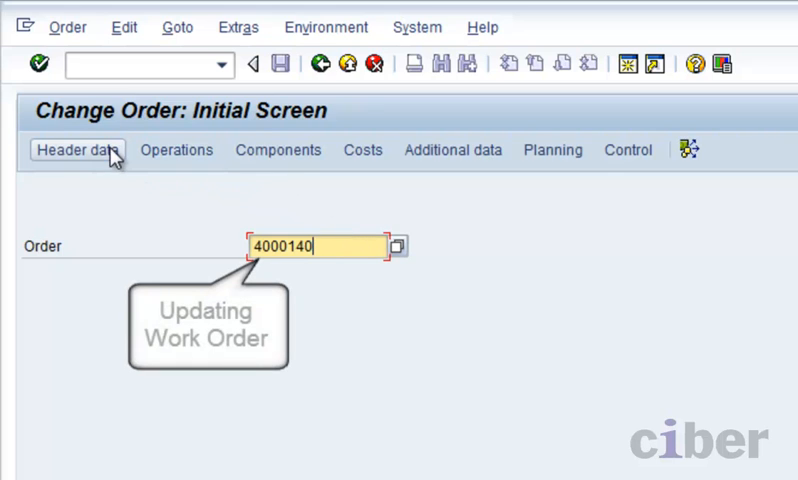
Review order 4000140's header data and reference object, then view its operations list.
left_click(76, 150)
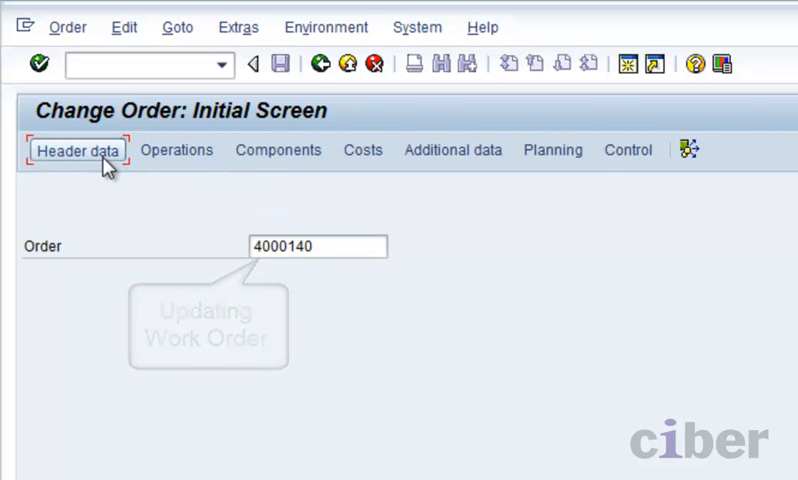
left_click(76, 150)
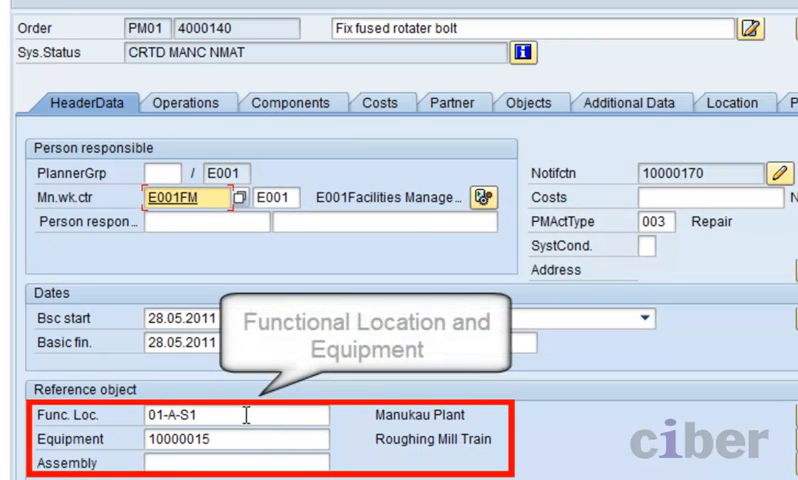
left_click(235, 415)
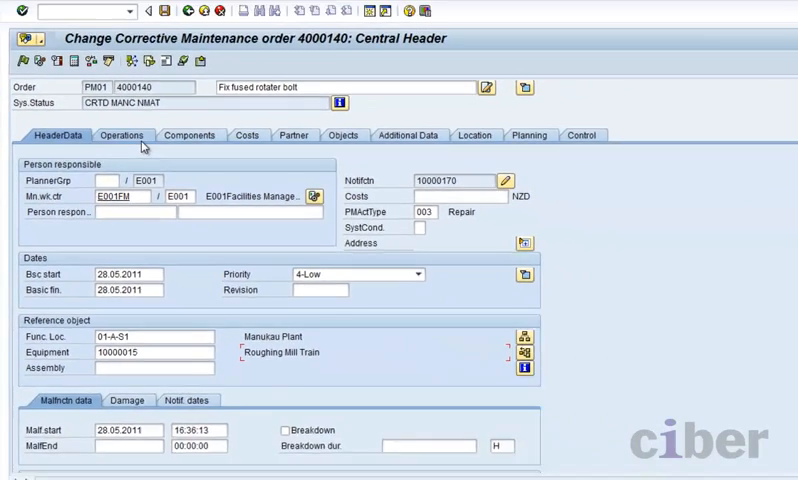
left_click(108, 135)
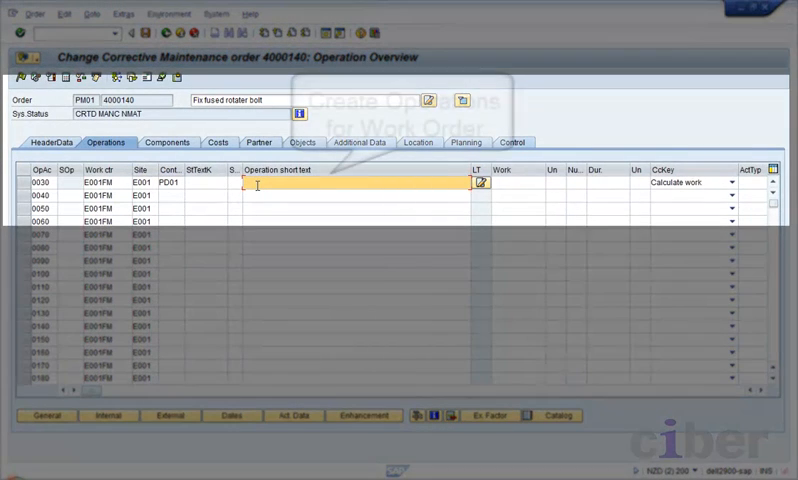
Enter operations 'Identify fused bolt', 'Chisel fused bolt out' and 'replace with new bolt', keyed Maintain manually.
type("Identify fused bolt")
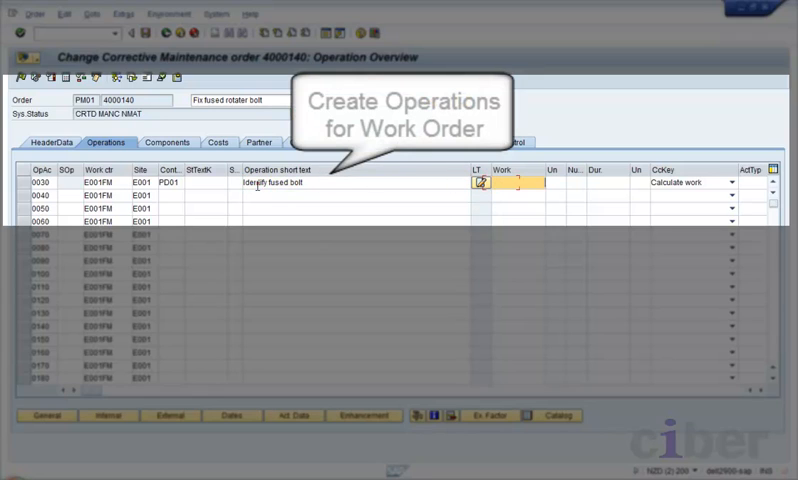
type("1")
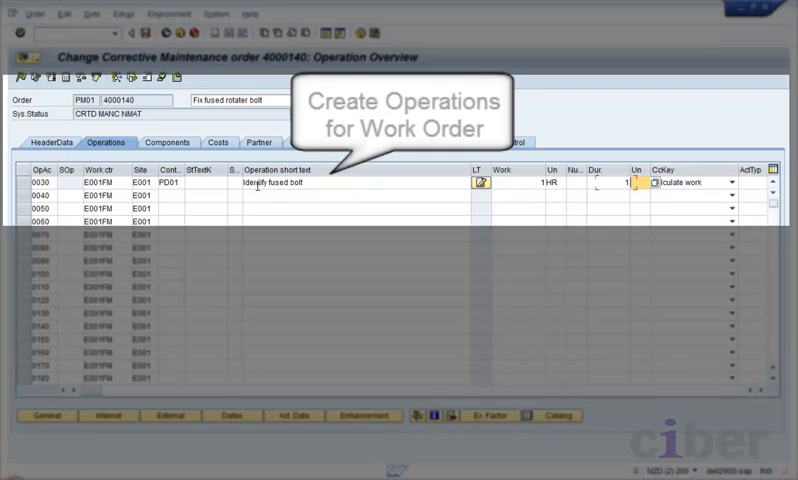
left_click(680, 182)
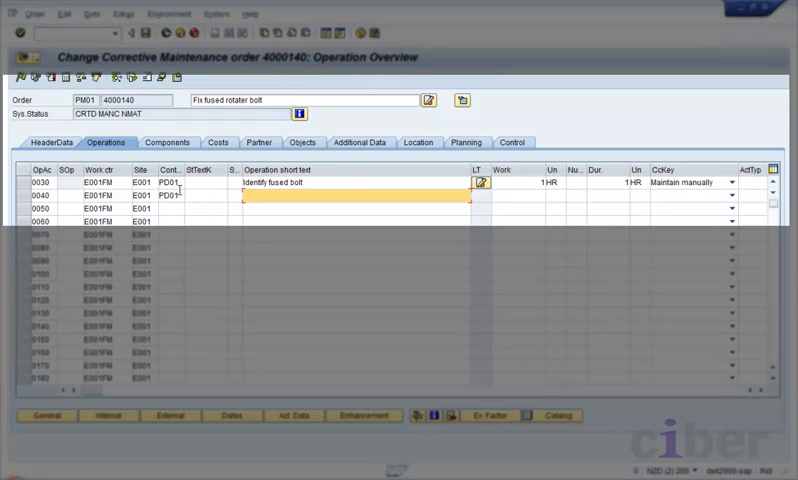
type("Chisel fused bolt out")
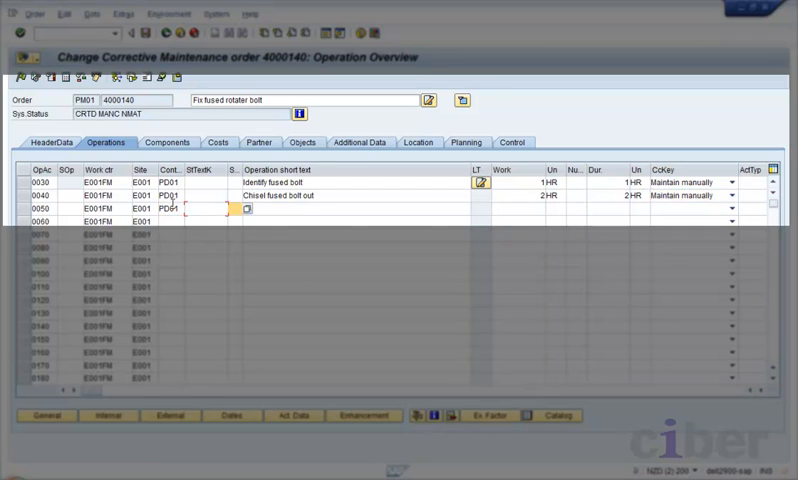
type("replace with new bolt")
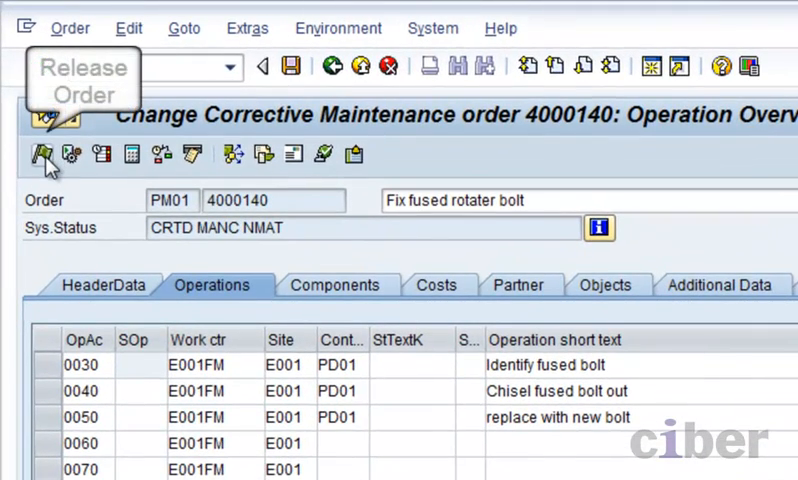
Release order 4000140 with the green flag button.
left_click(42, 154)
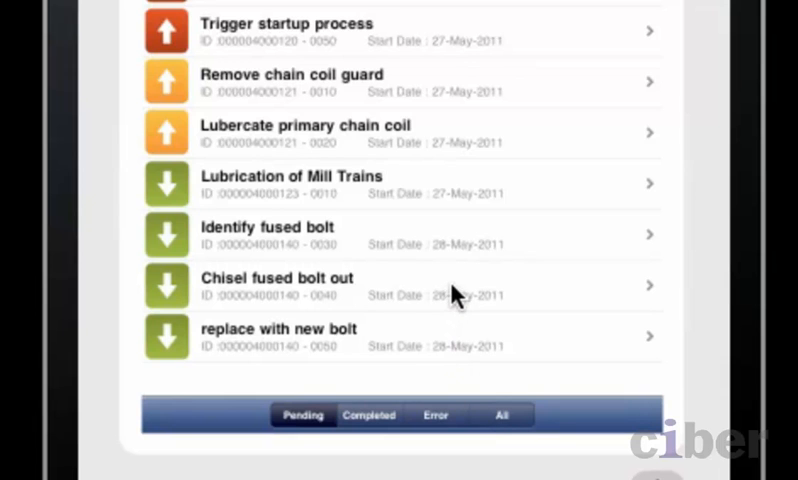
Open 'Chisel fused bolt out' and review its Internal and External work details.
left_click(280, 285)
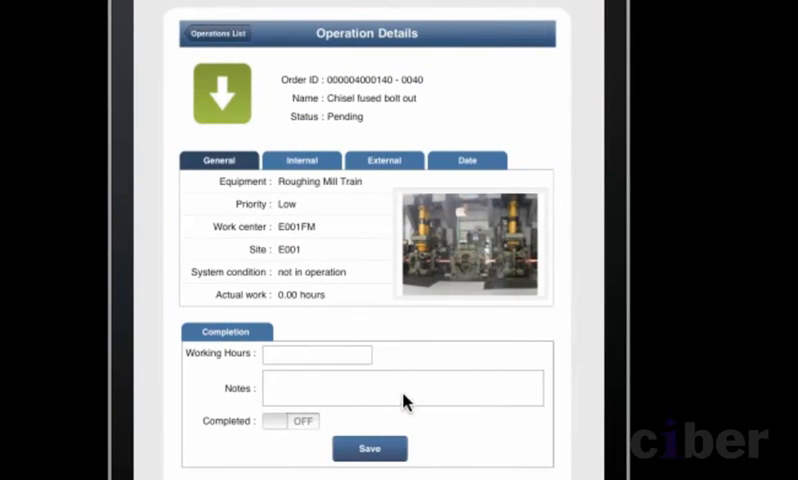
mouse_move(468, 105)
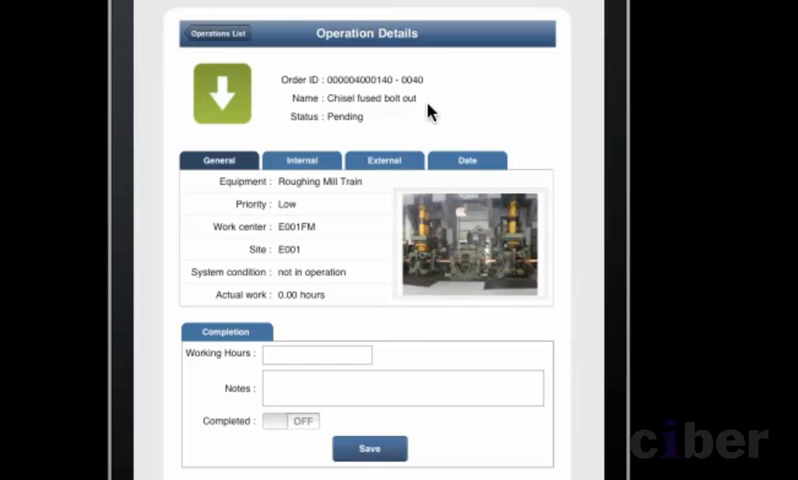
mouse_move(369, 195)
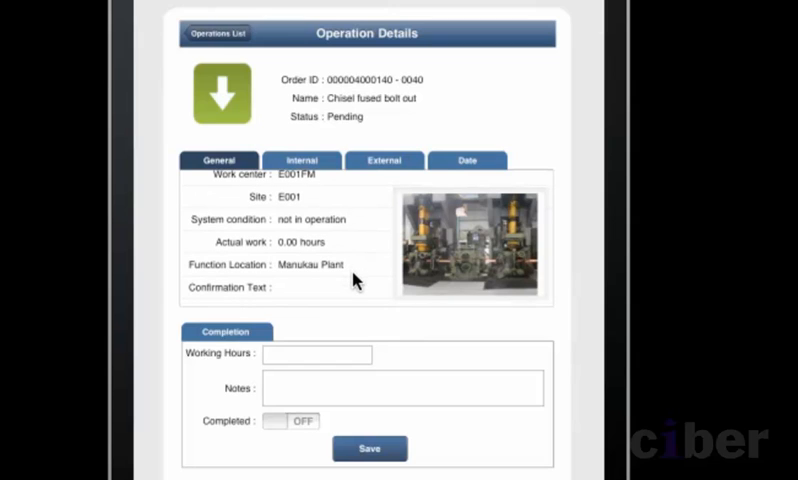
mouse_move(340, 203)
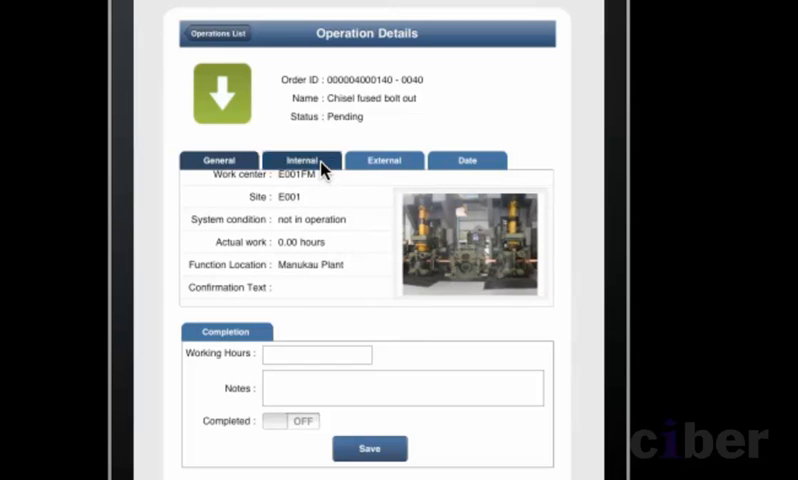
left_click(302, 160)
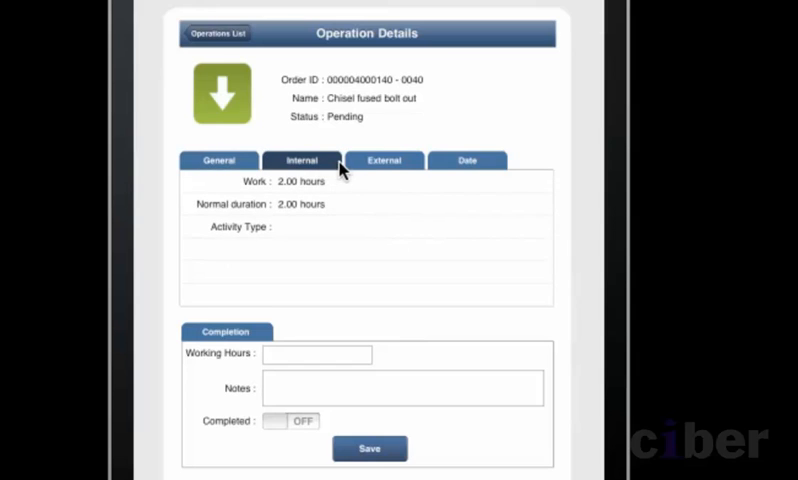
mouse_move(352, 167)
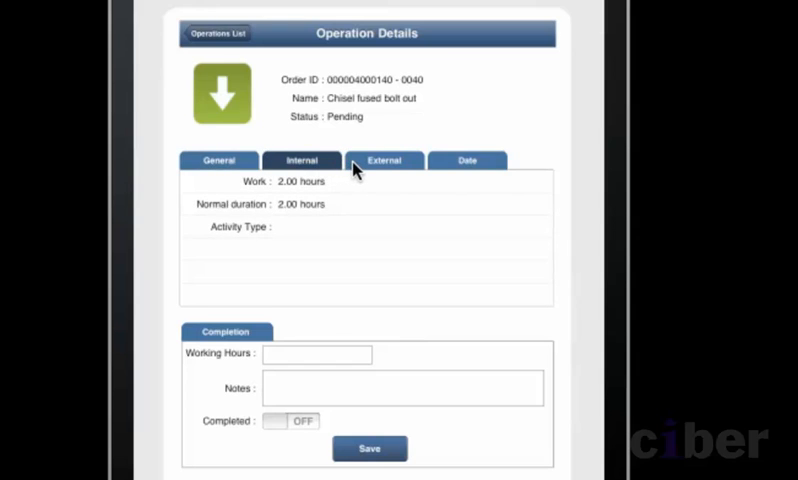
left_click(384, 160)
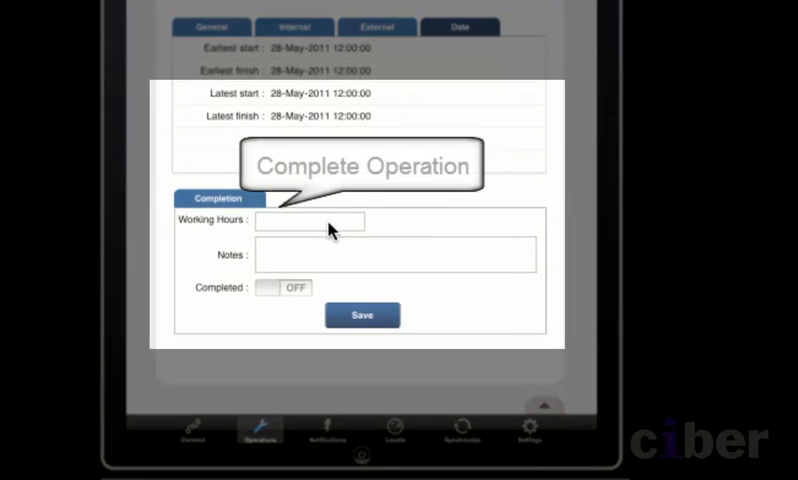
Enter 2 working hours, set Completed to ON, save and acknowledge the message.
left_click(310, 221)
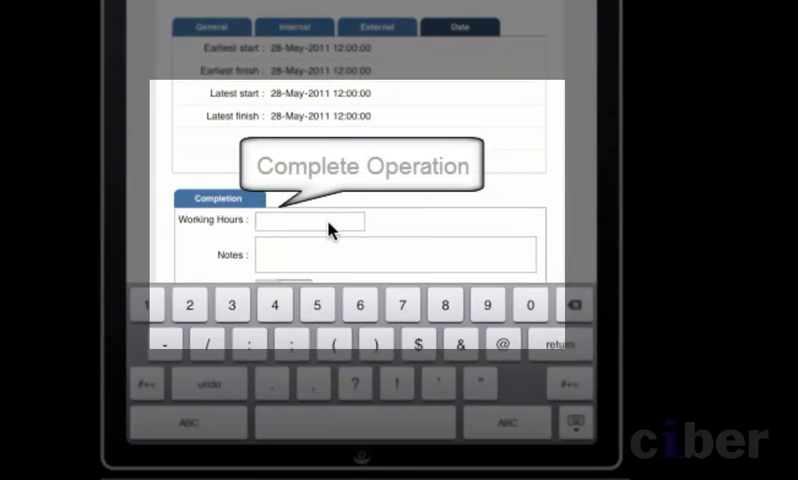
type("2")
left_click(396, 254)
type("Removed the bolt")
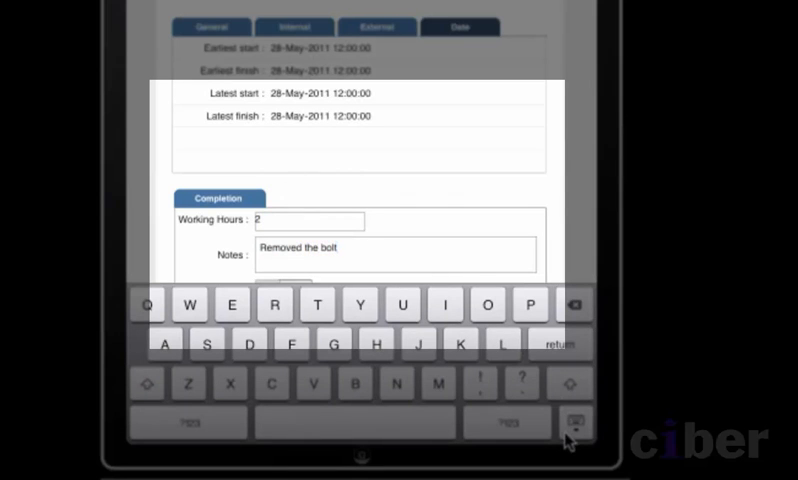
left_click(575, 422)
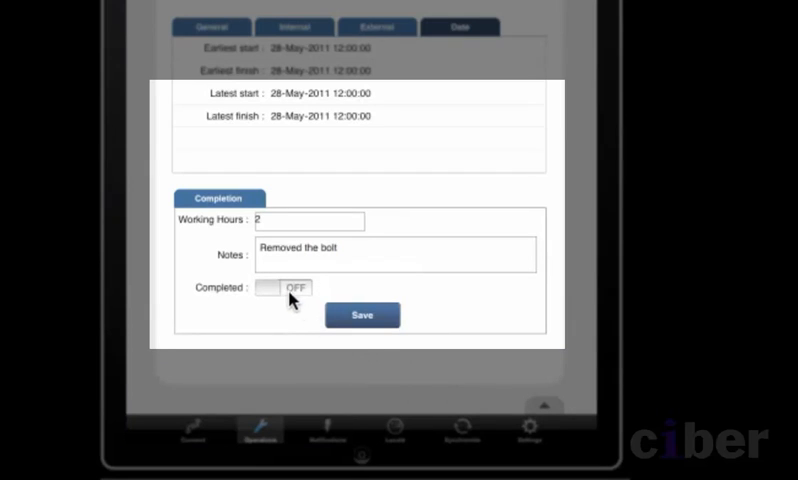
left_click(282, 288)
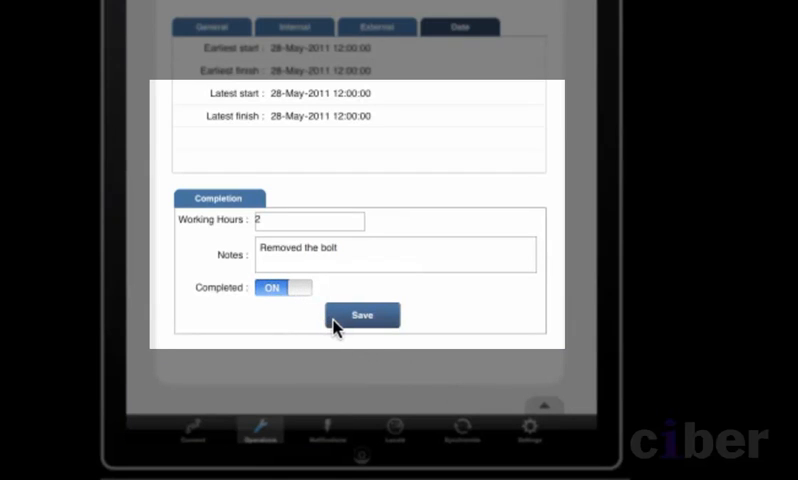
left_click(362, 315)
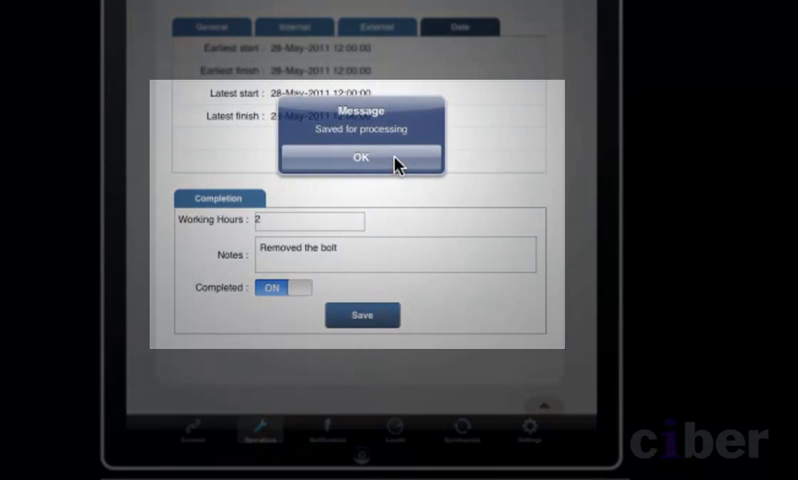
left_click(360, 157)
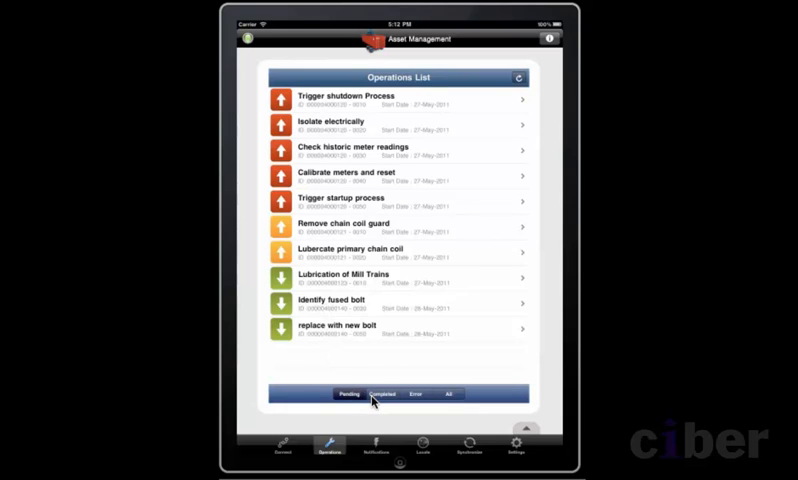
Filter the list to Completed and open the Chisel fused bolt out entry.
left_click(378, 393)
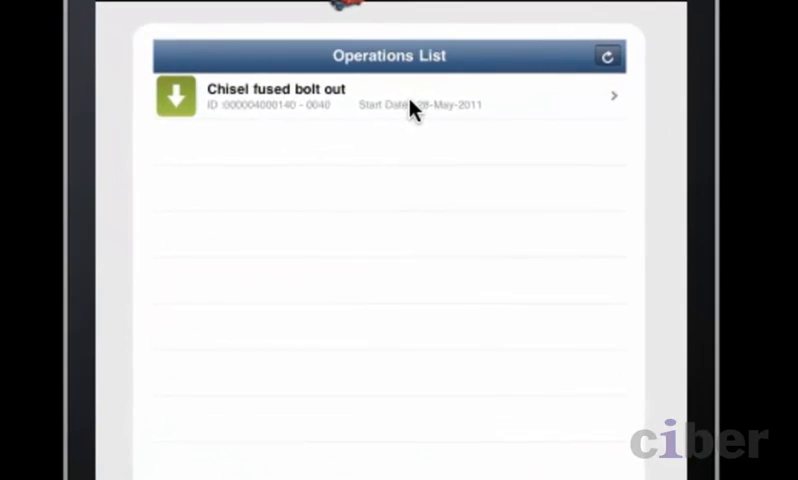
left_click(388, 95)
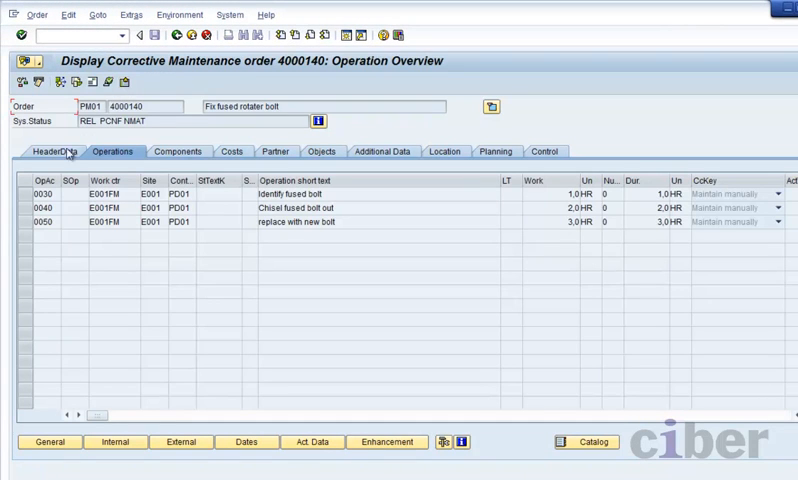
Select operation 0040 and inspect its confirmation number 406 in actual data.
left_click(22, 208)
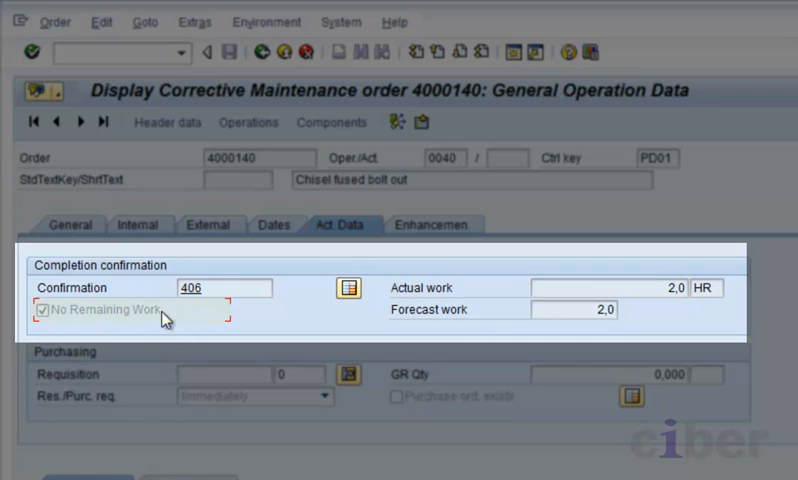
left_click(222, 288)
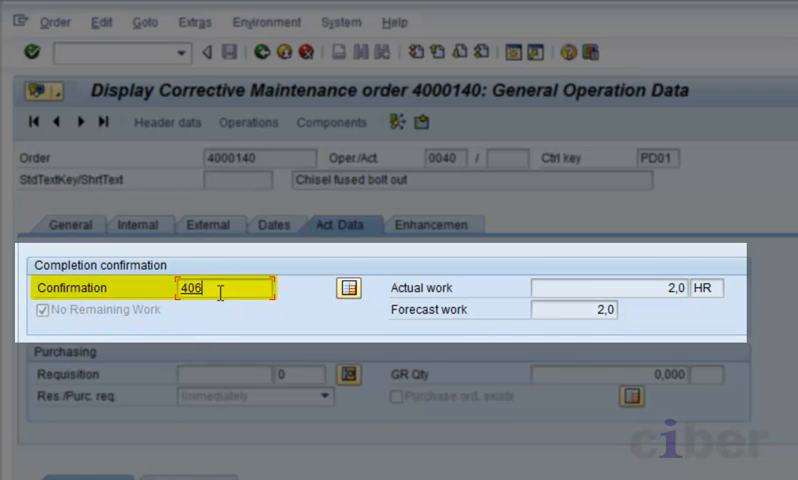